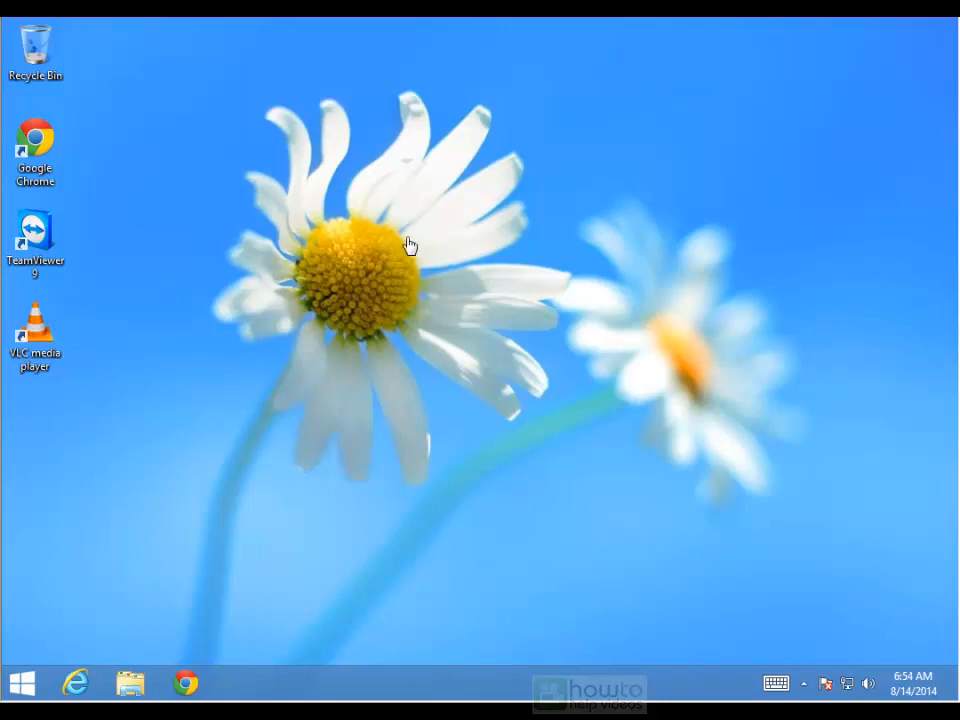
mouse_move(349, 565)
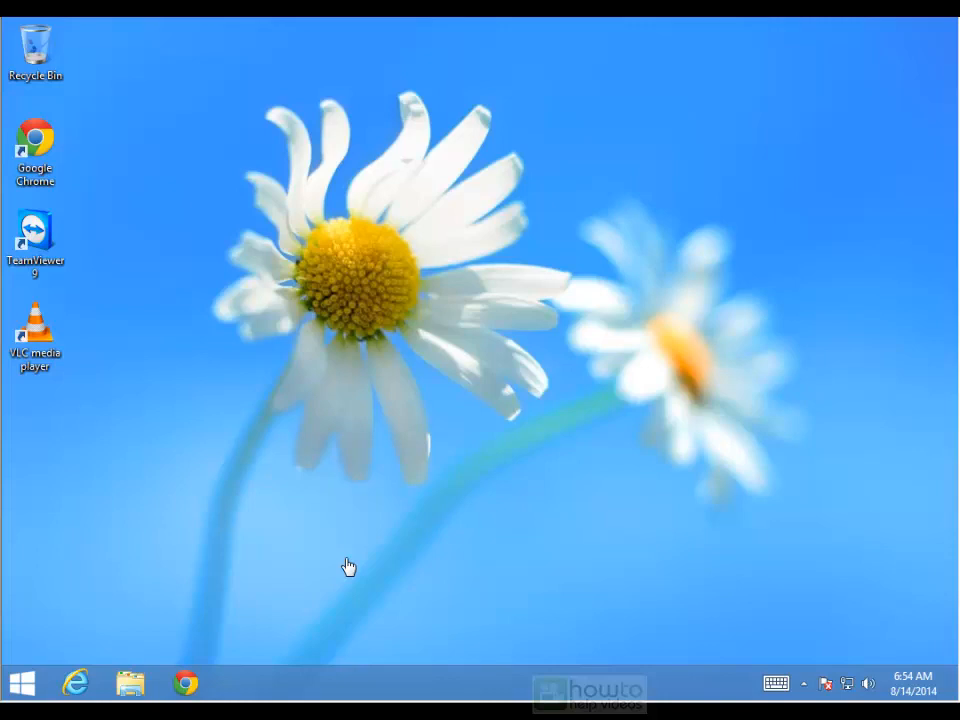
mouse_move(261, 563)
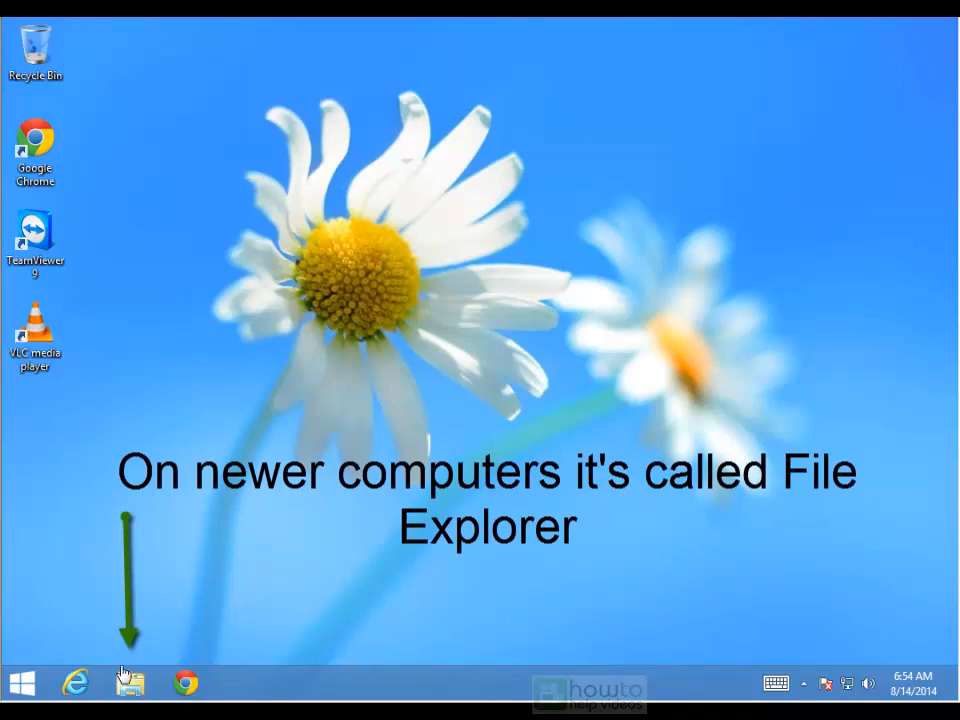
mouse_move(122, 686)
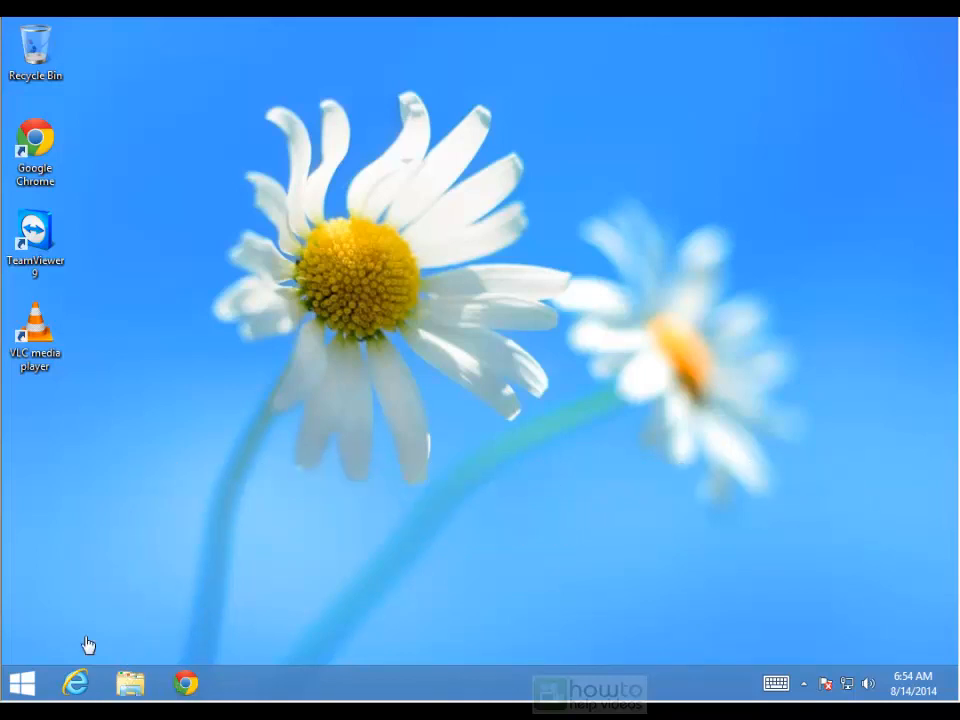
mouse_move(84, 628)
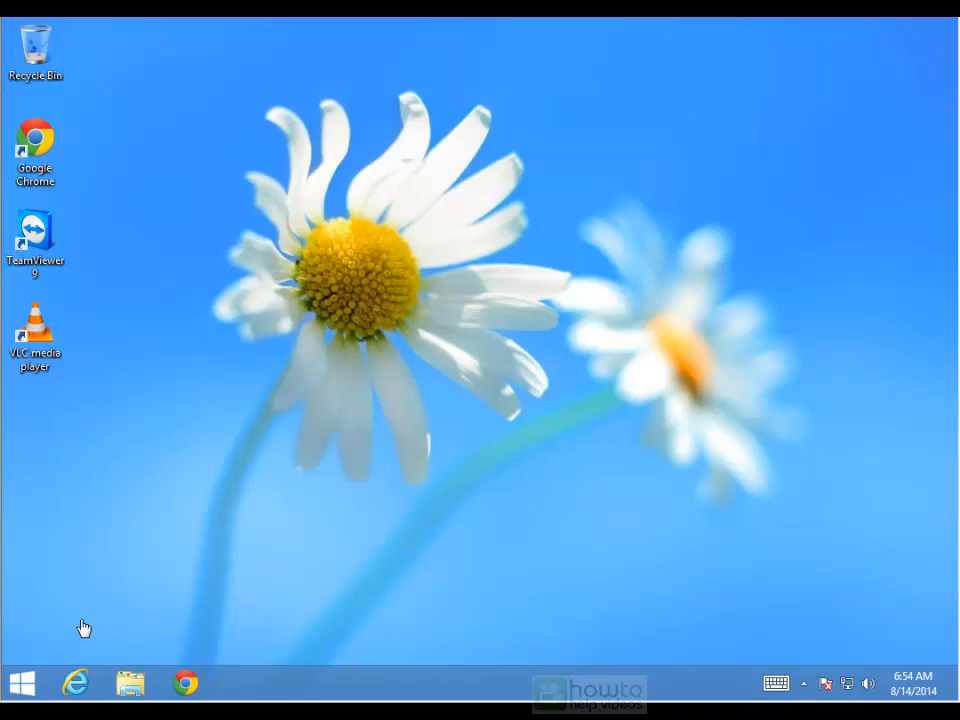
mouse_move(16, 679)
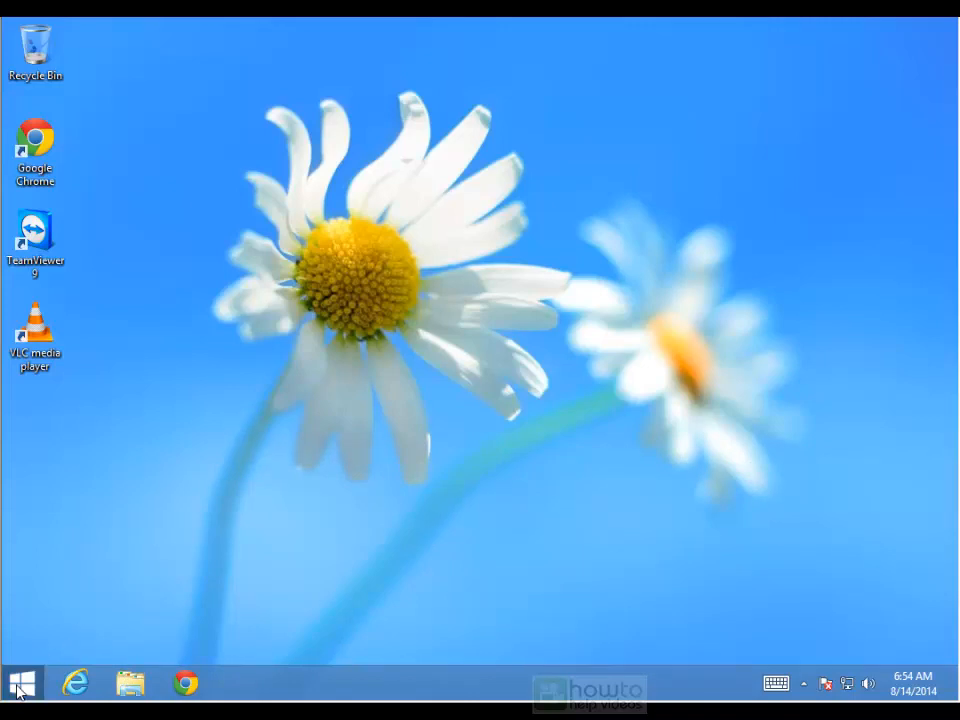
Launch File Explorer from the Start menu's Windows System list, opening Libraries.
right_click(22, 678)
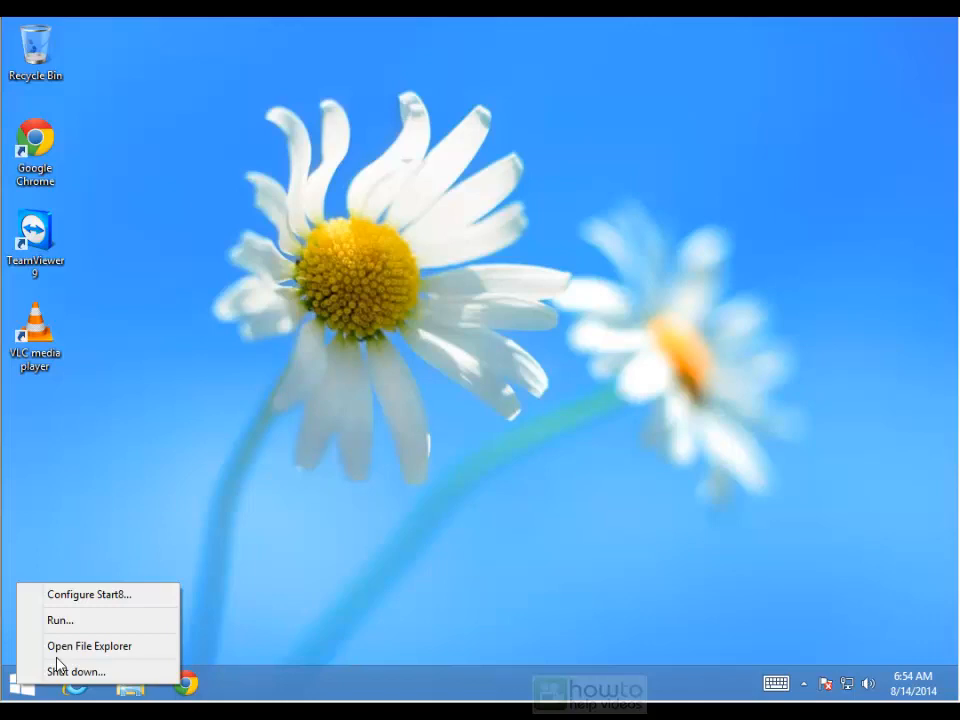
mouse_move(297, 579)
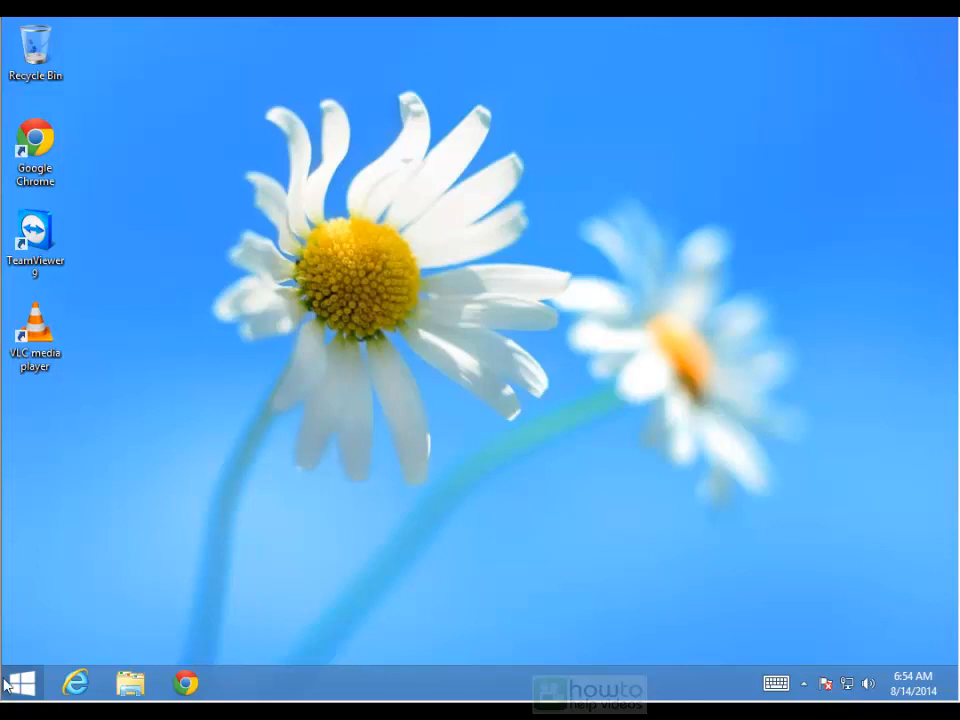
click(16, 683)
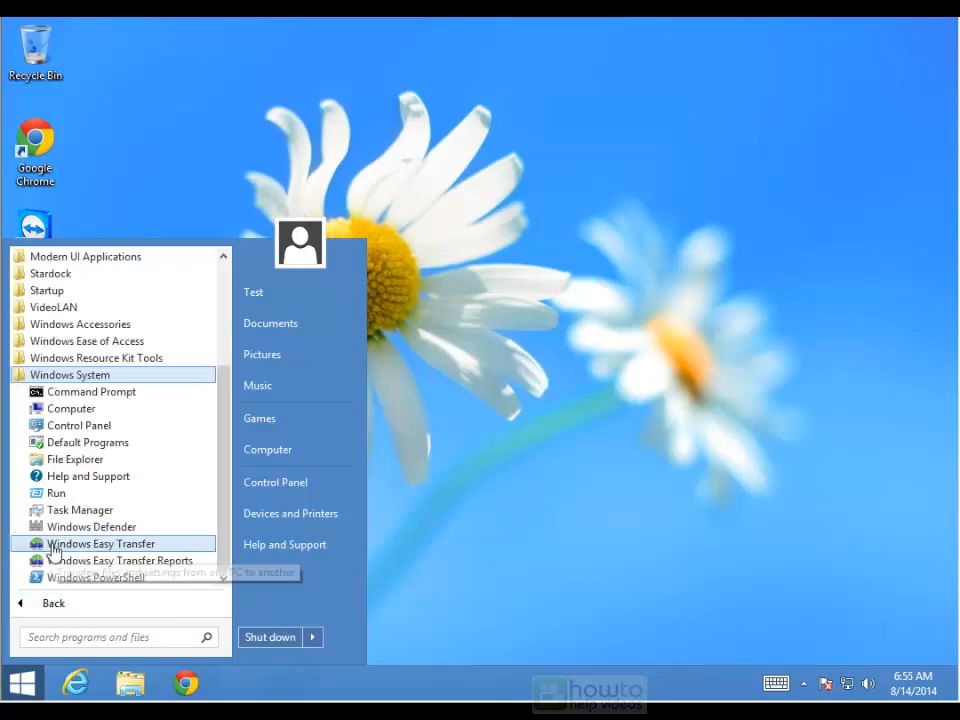
mouse_move(75, 459)
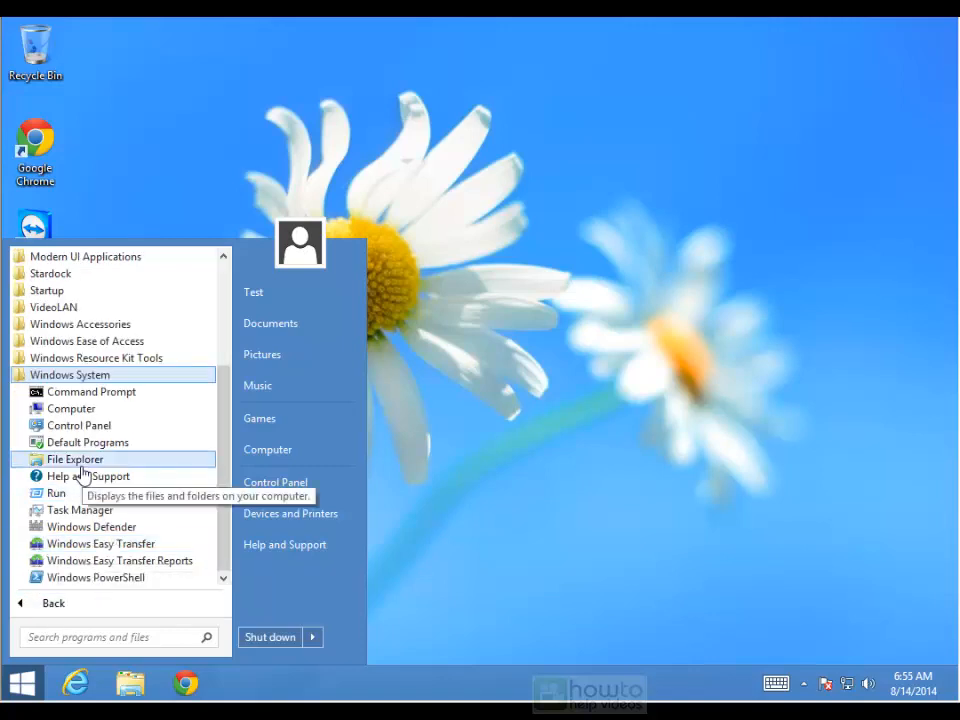
click(72, 459)
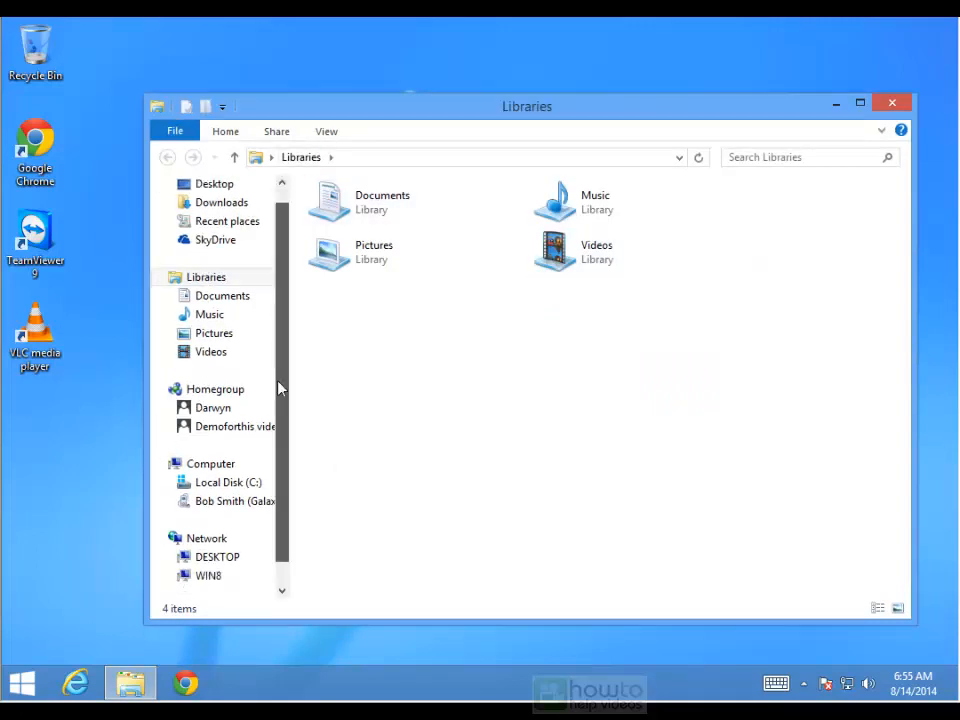
Expand Computer and Bob Smith (Galaxy S5) in the navigation pane, then open Card storage.
scroll(down, 3)
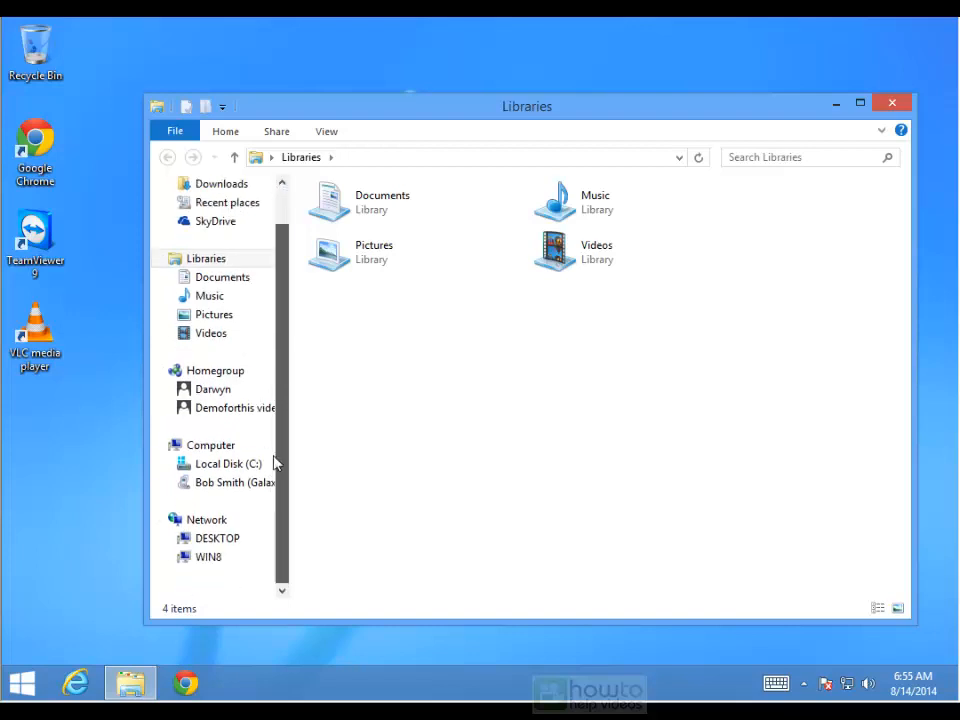
click(210, 445)
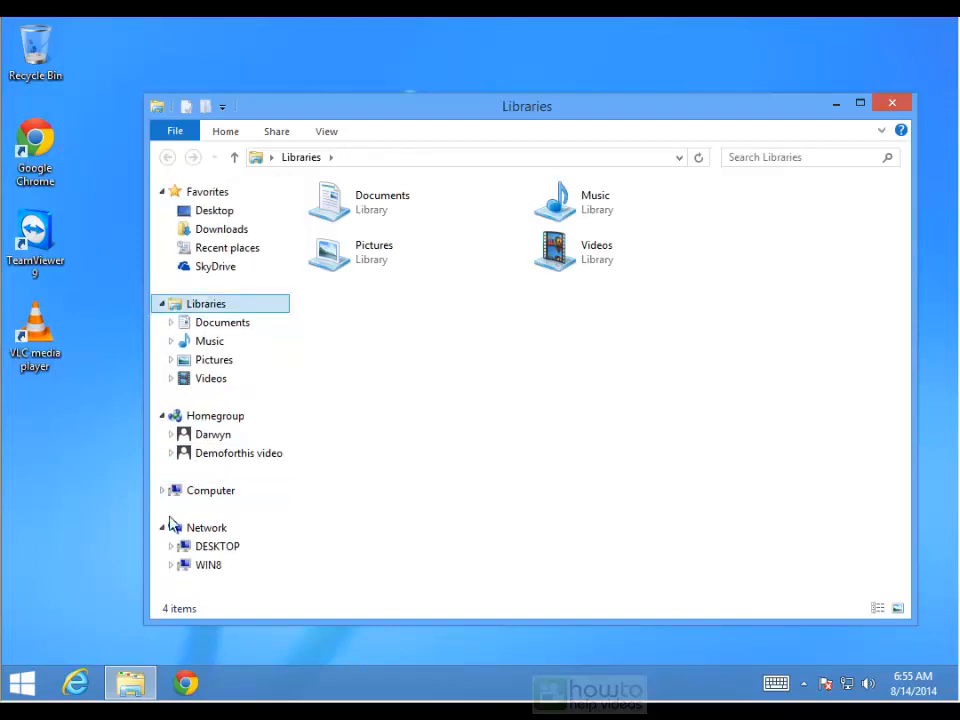
click(210, 490)
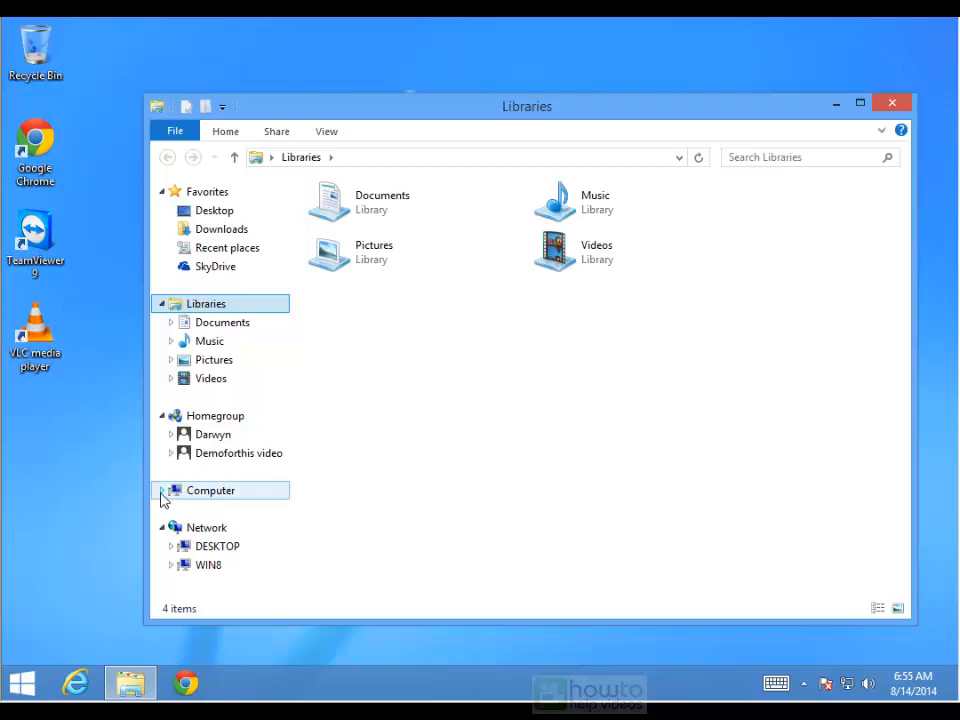
click(163, 491)
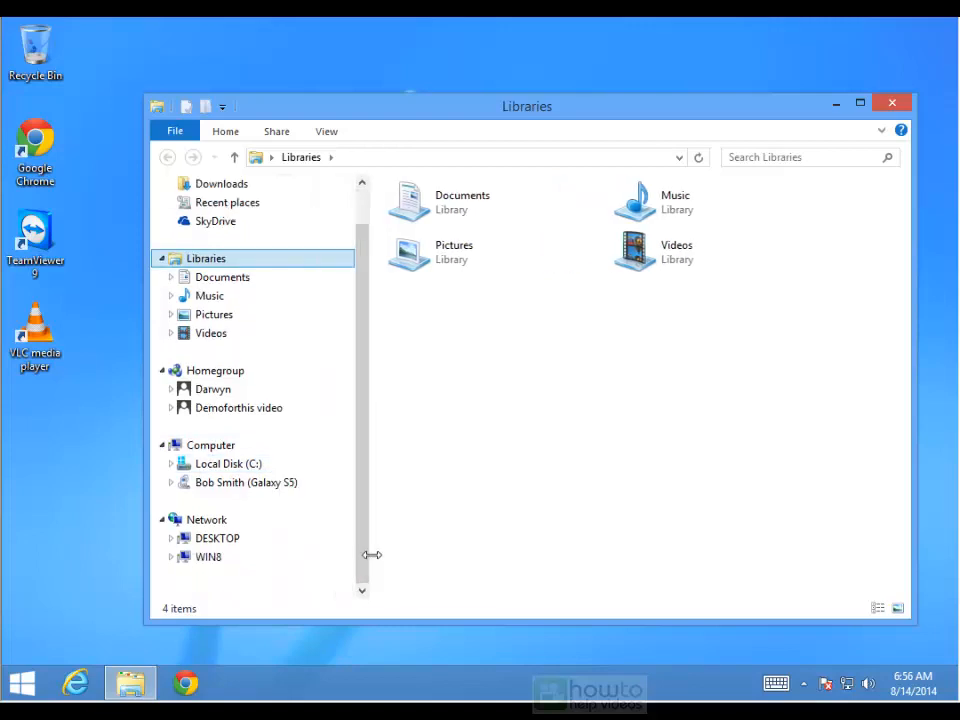
click(245, 482)
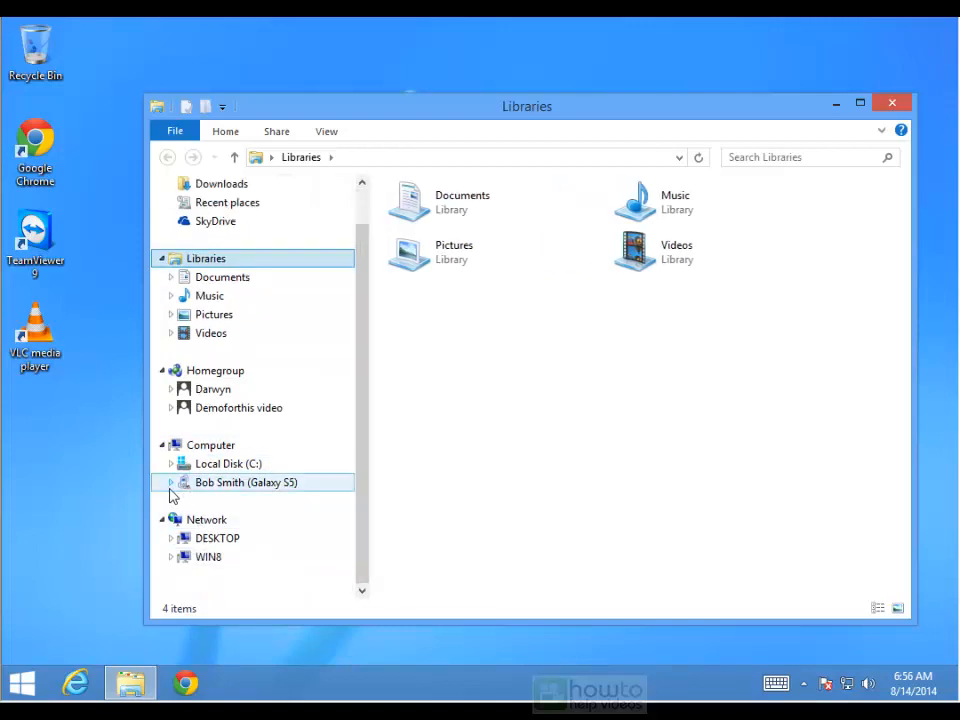
click(171, 482)
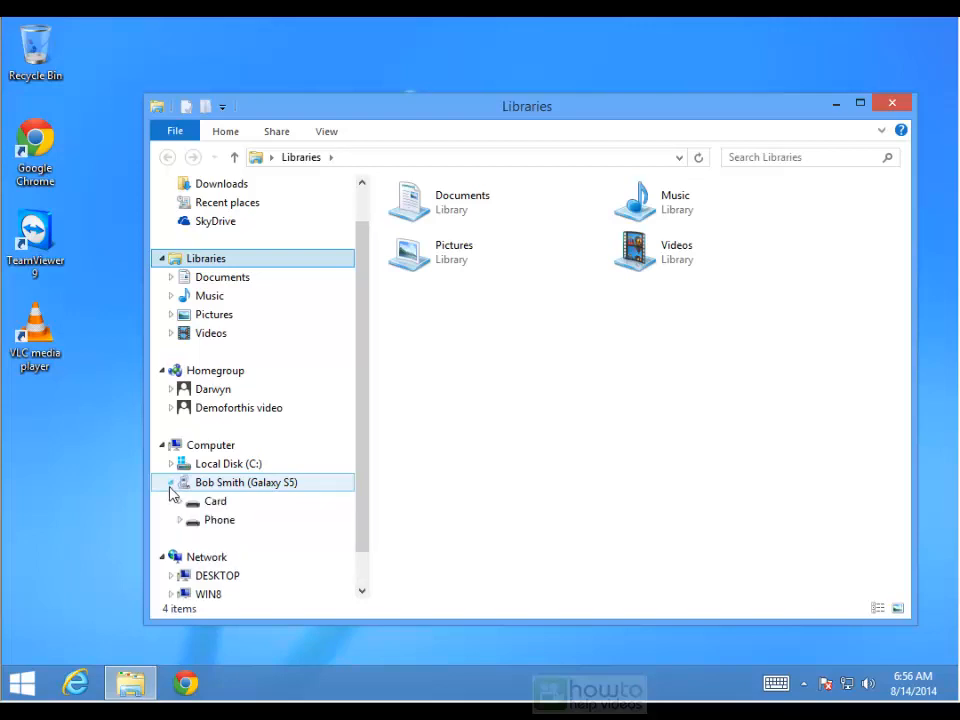
click(219, 520)
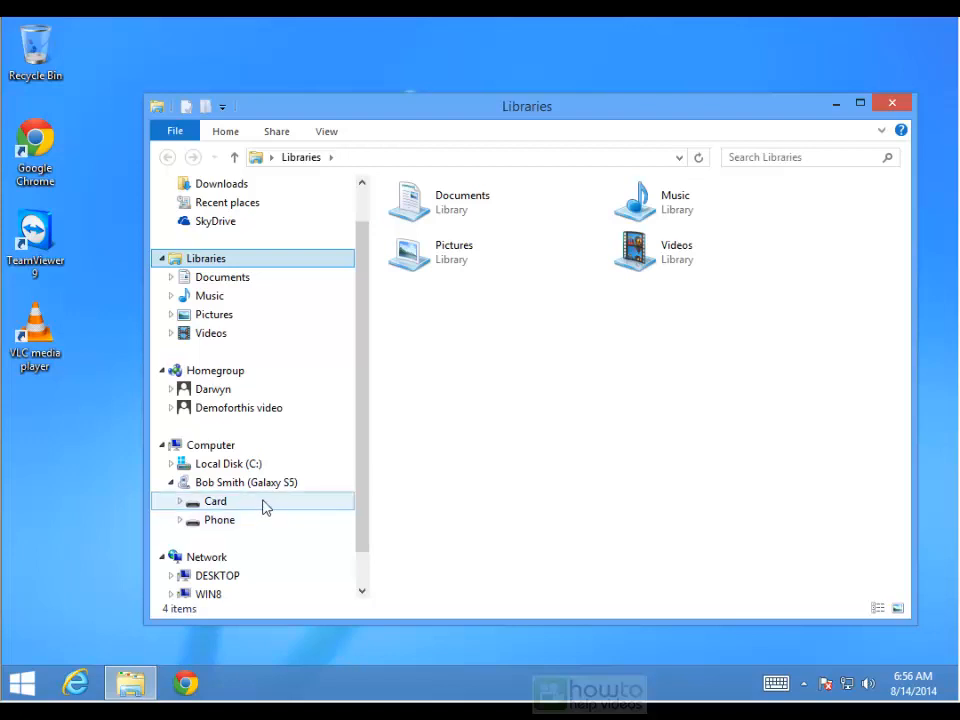
double_click(215, 501)
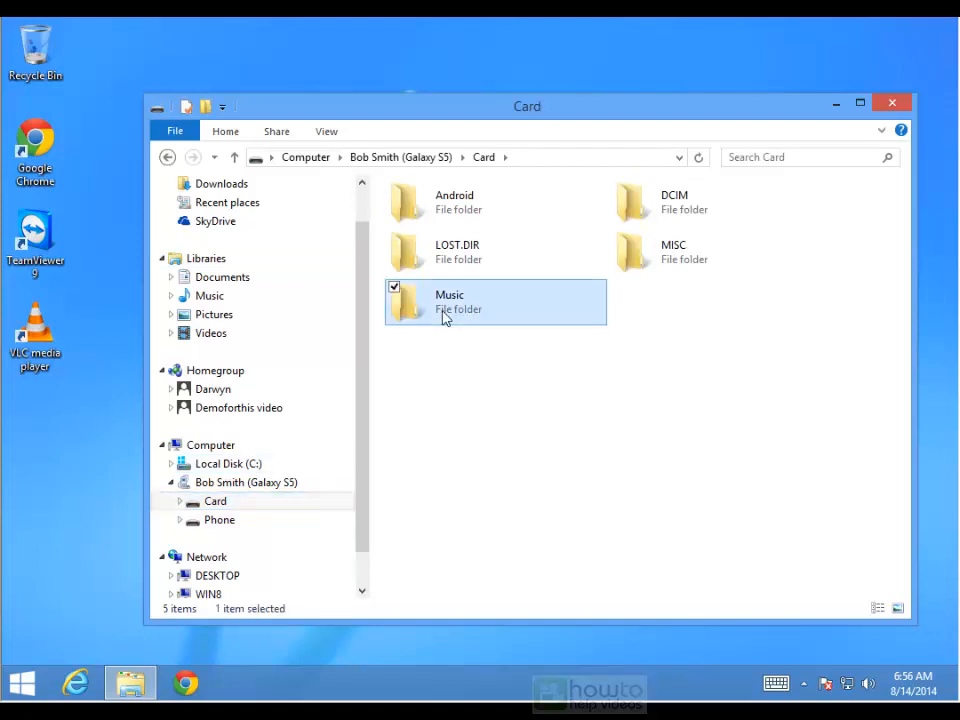
Browse the Galaxy S5's Phone storage, showing its 22 folders including Music.
click(218, 520)
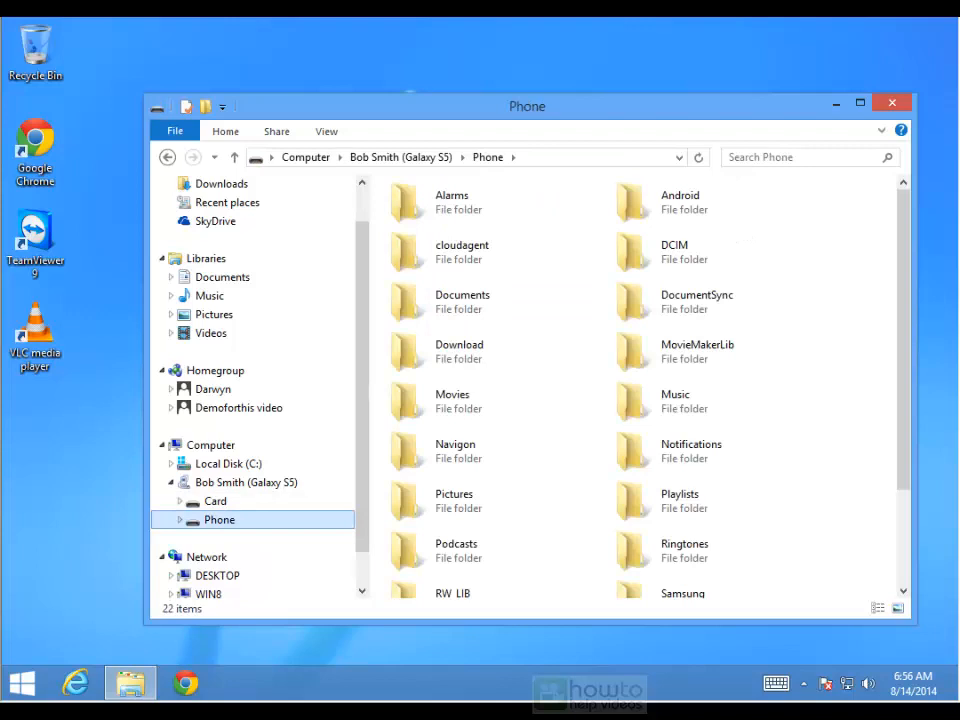
mouse_move(248, 546)
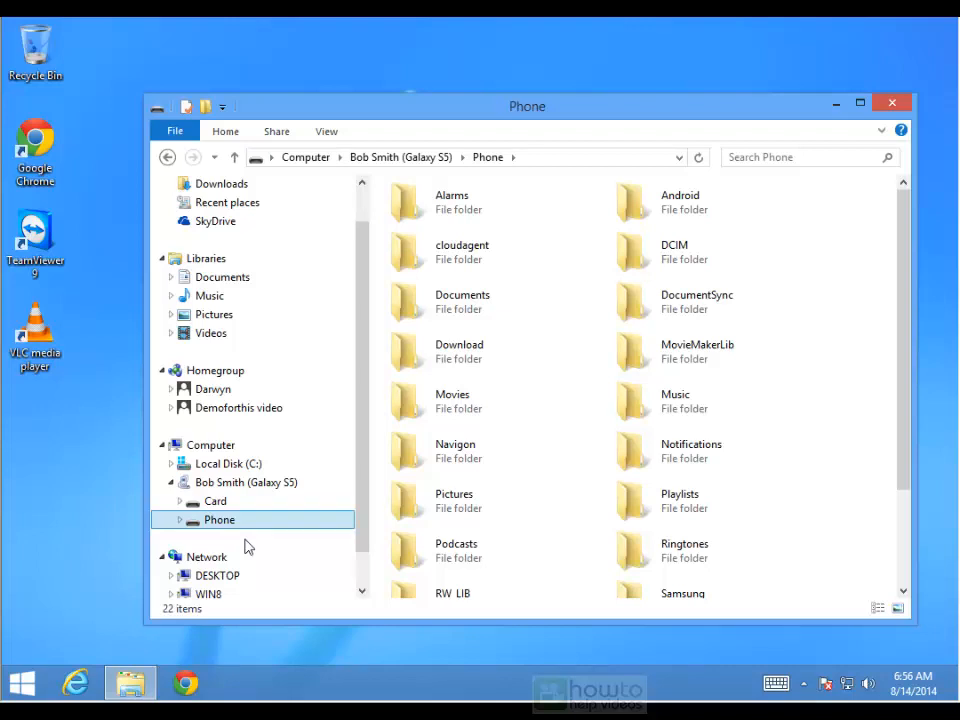
mouse_move(190, 547)
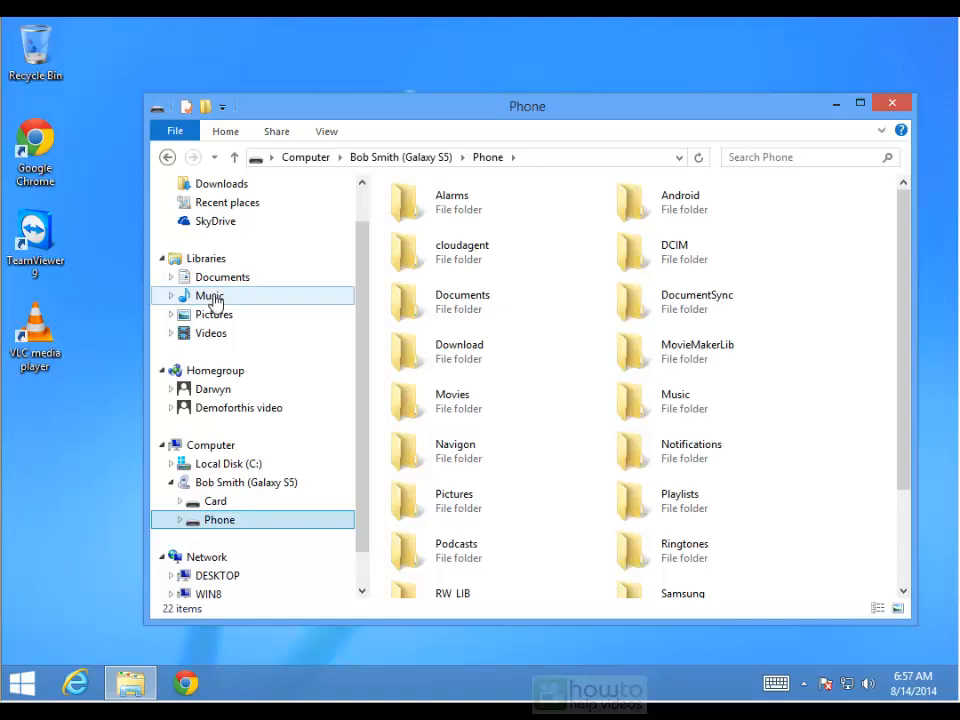
Copy '01 - Chan Chan' from the Music library and paste it into Phone's Music folder.
click(209, 295)
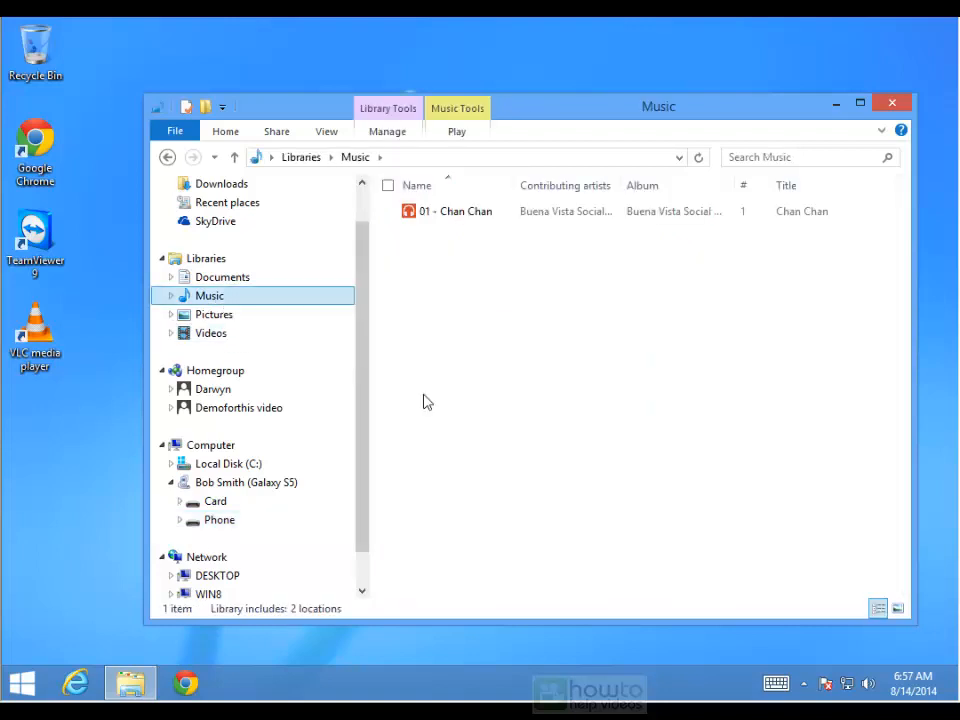
right_click(458, 211)
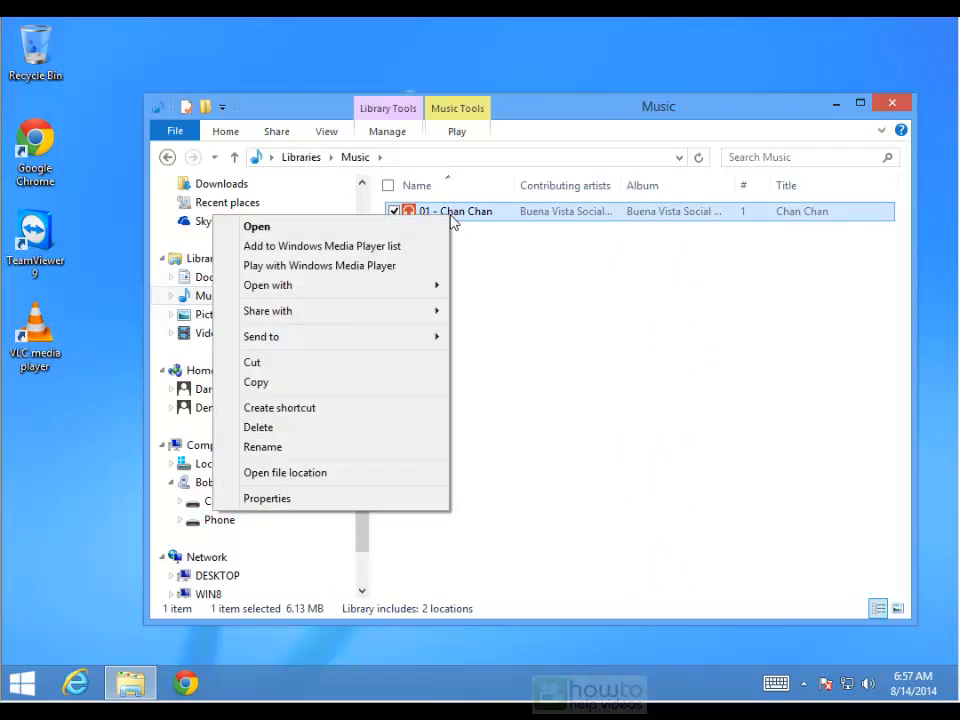
mouse_move(385, 379)
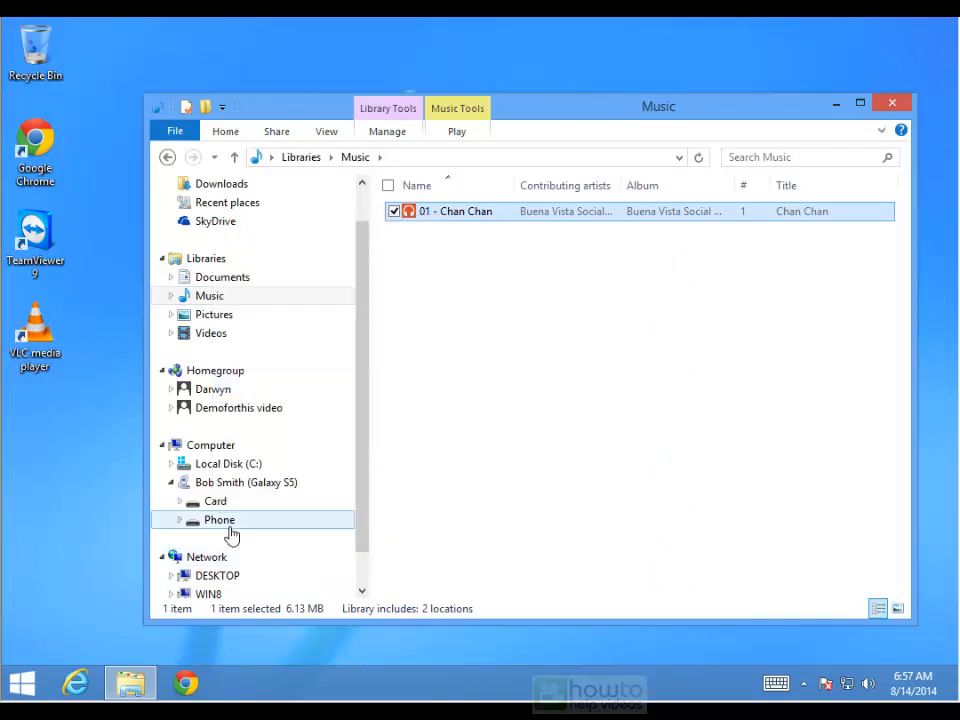
right_click(677, 400)
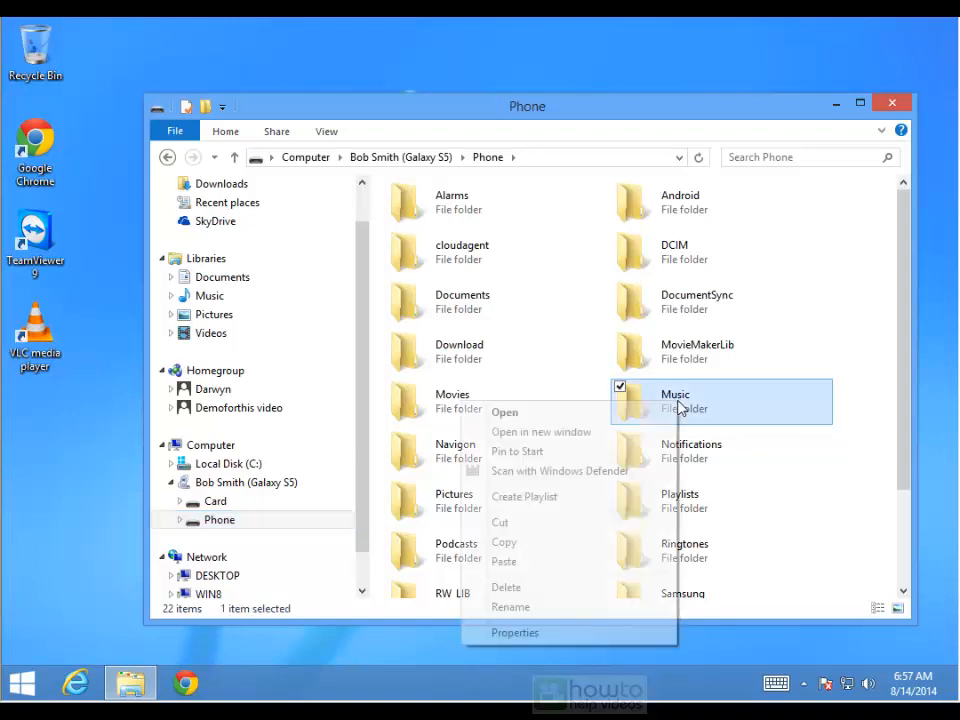
mouse_move(657, 533)
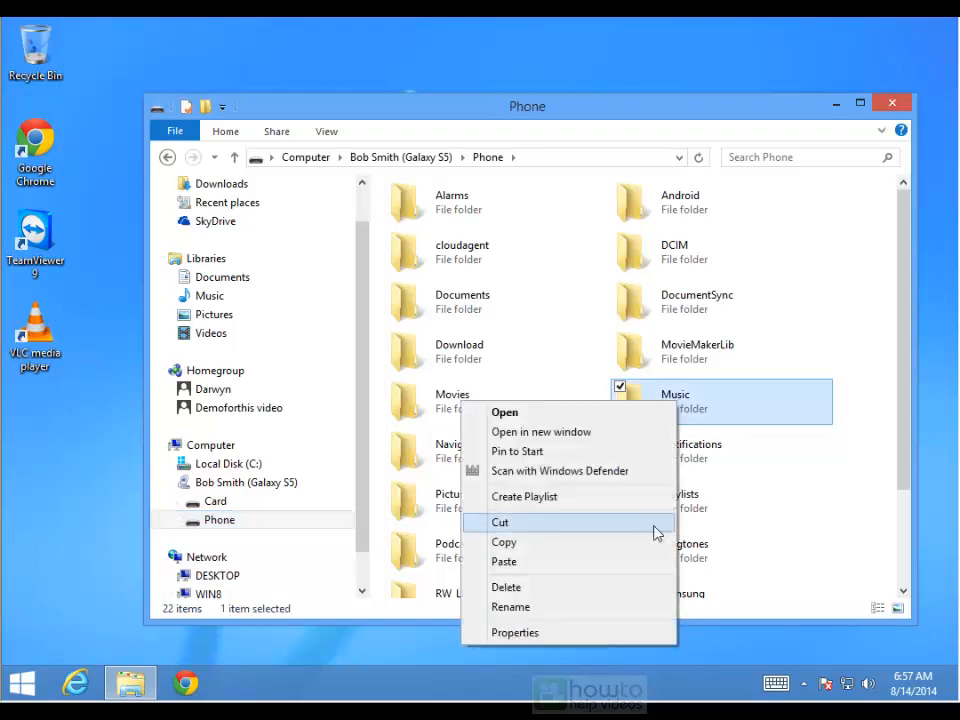
mouse_move(754, 411)
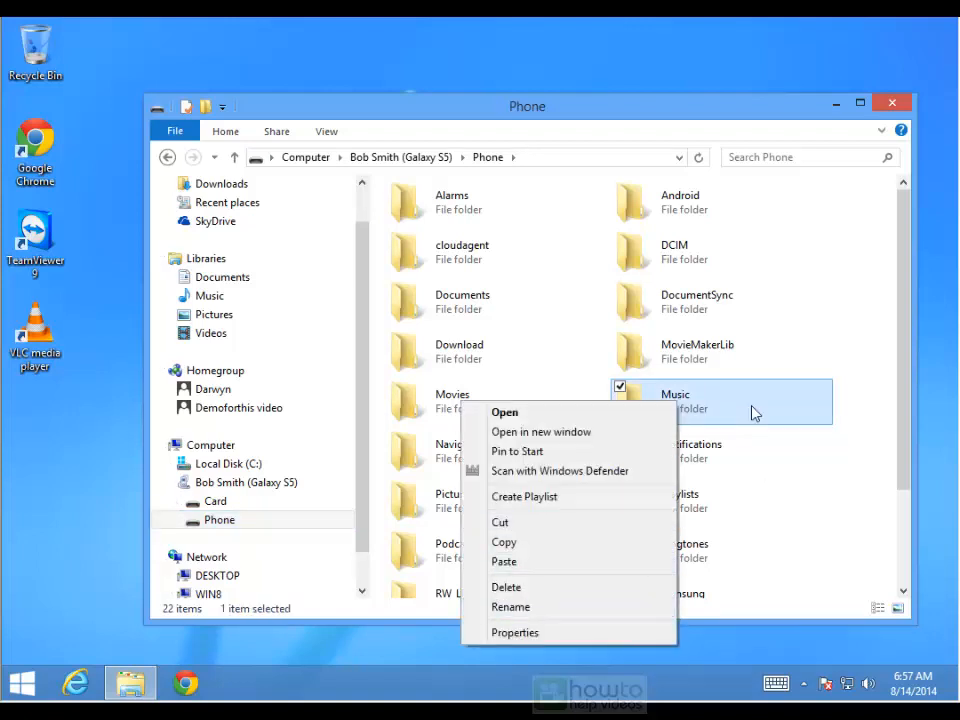
click(504, 412)
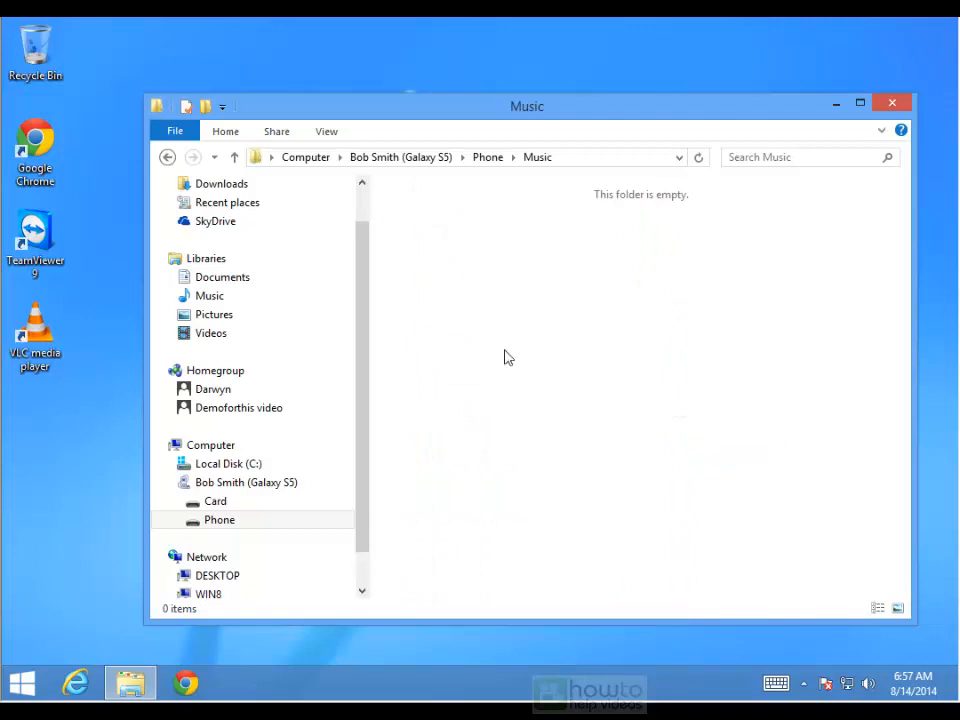
right_click(508, 357)
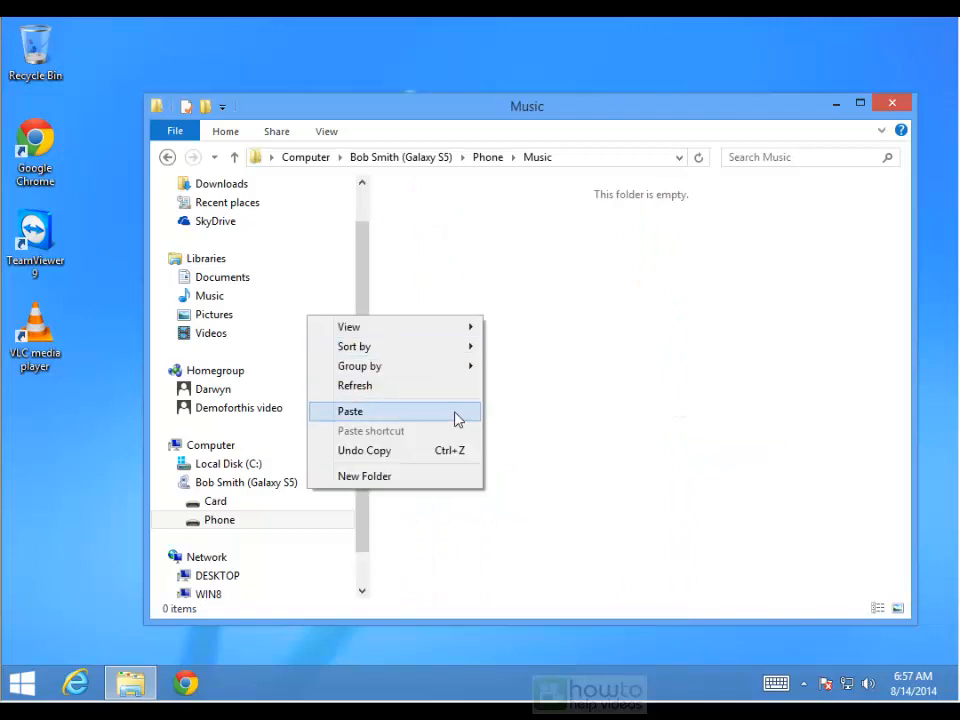
click(350, 411)
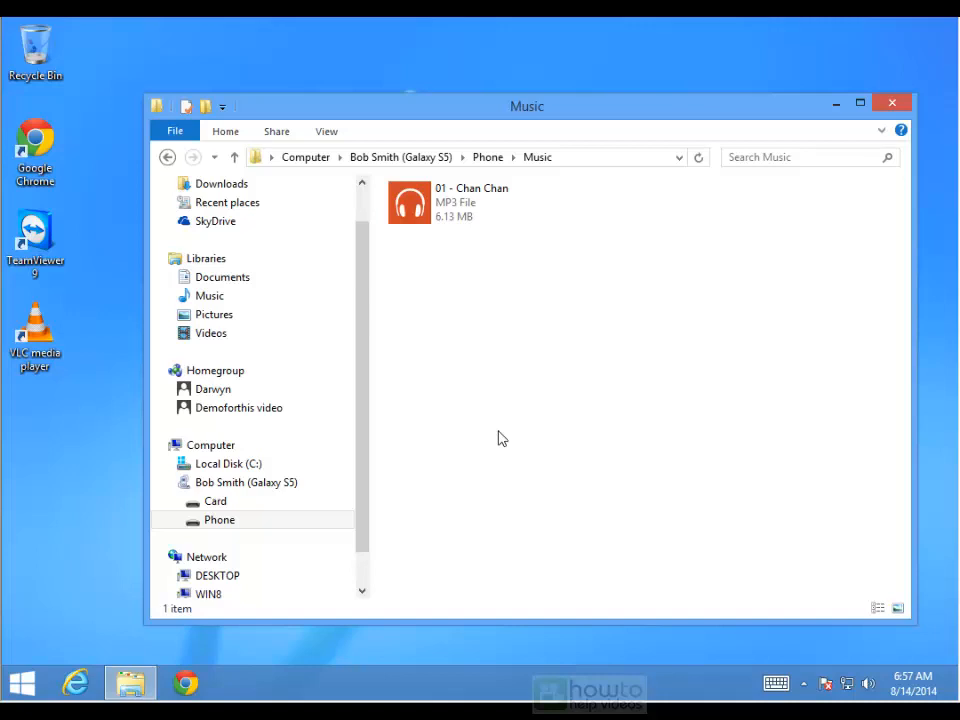
Open the Galaxy S5 Card's Music folder, showing album folders like Armada Lounge Vol 5 and Pacifica.
click(215, 501)
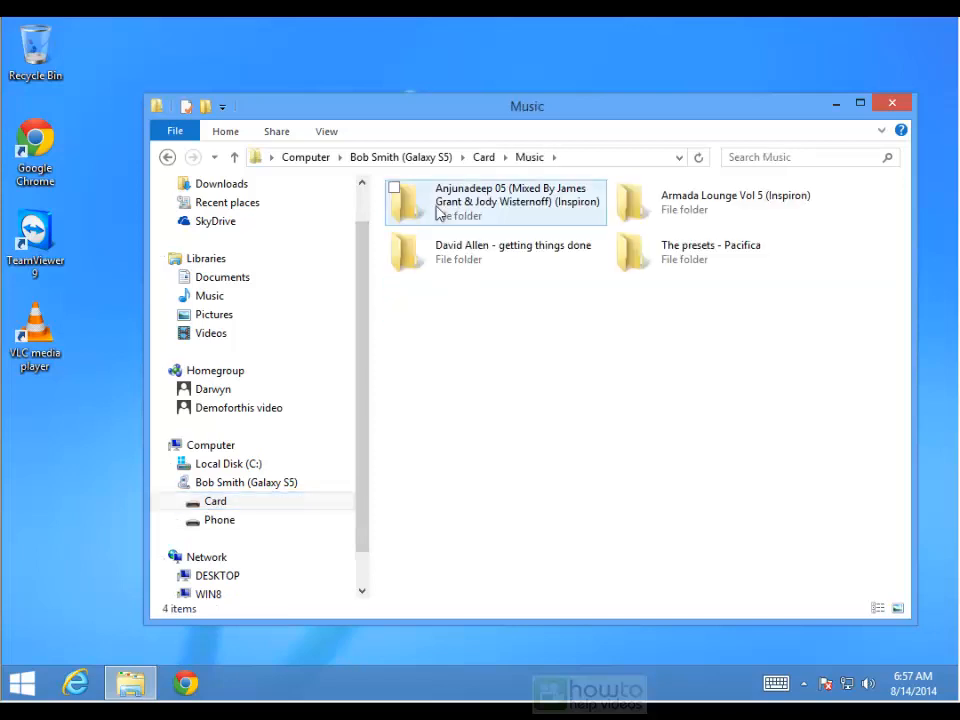
click(476, 303)
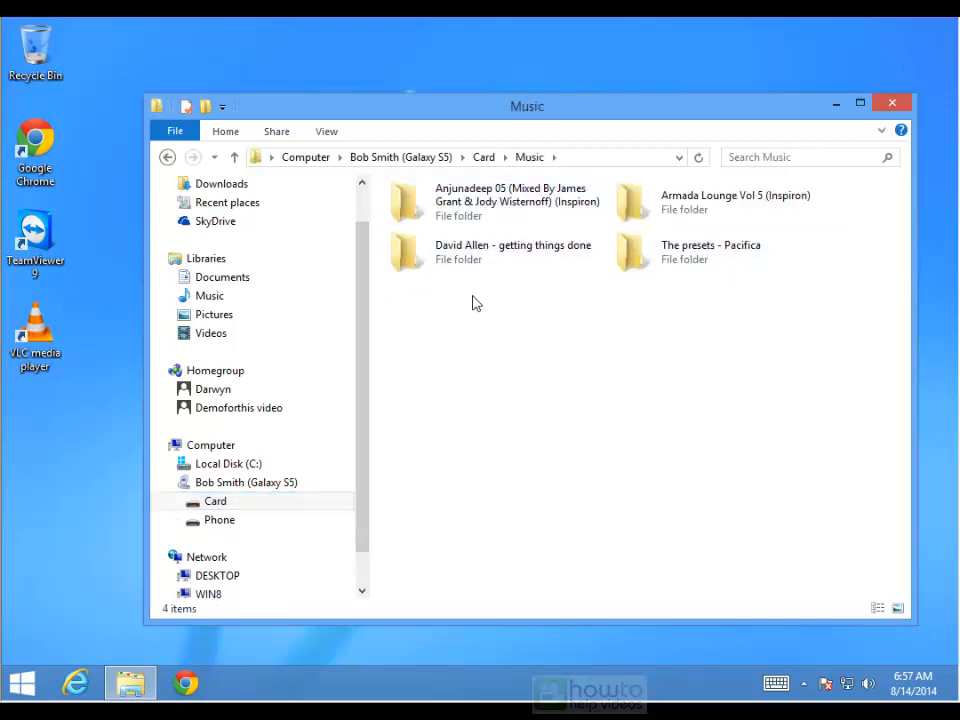